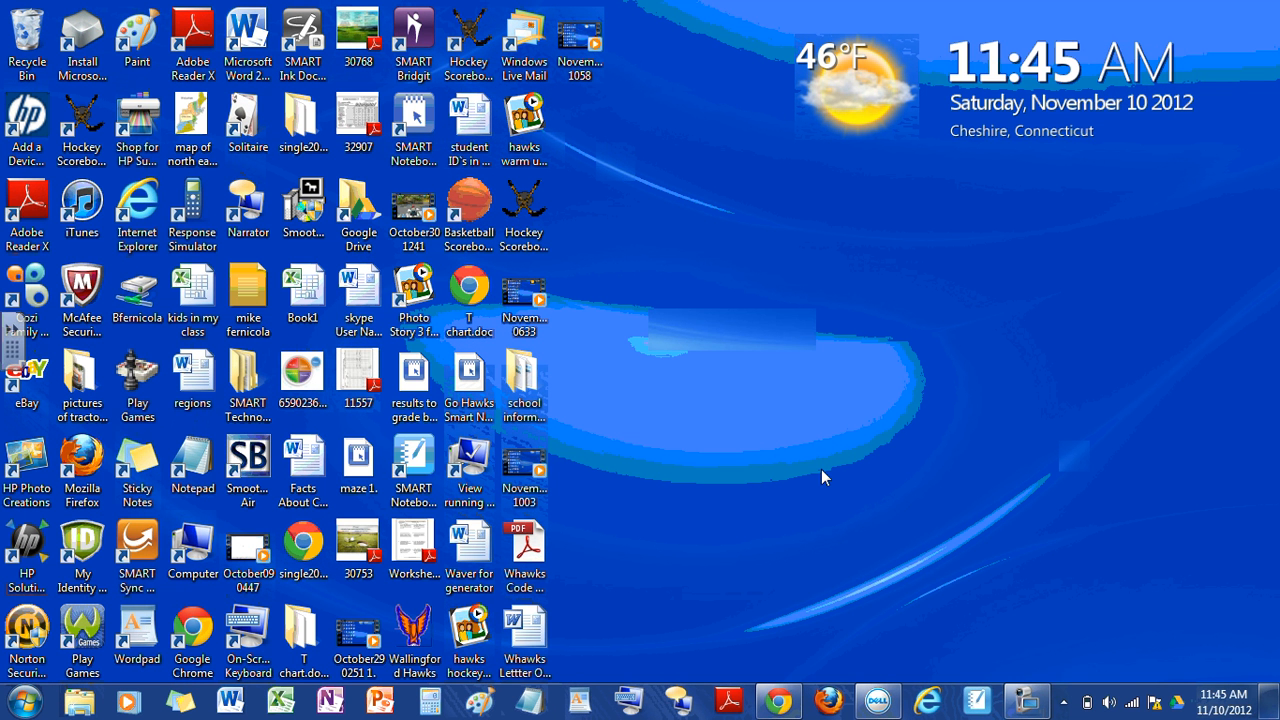
mouse_move(784, 556)
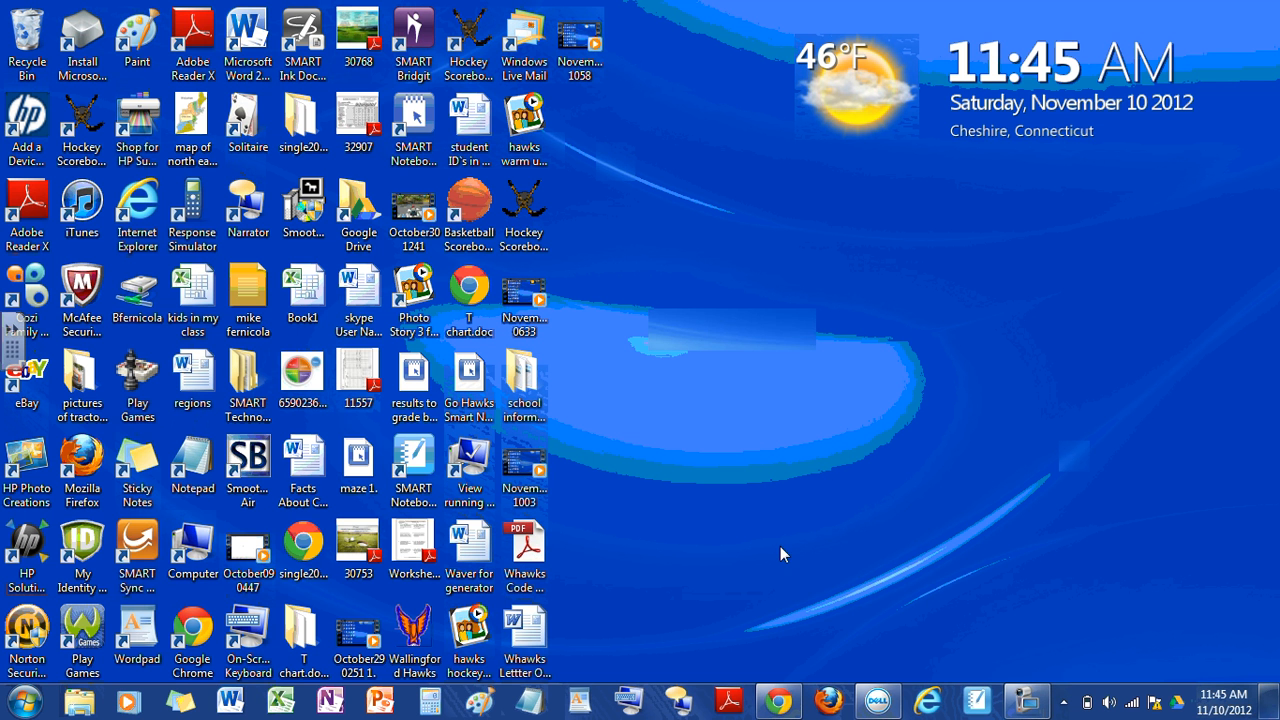
mouse_move(744, 678)
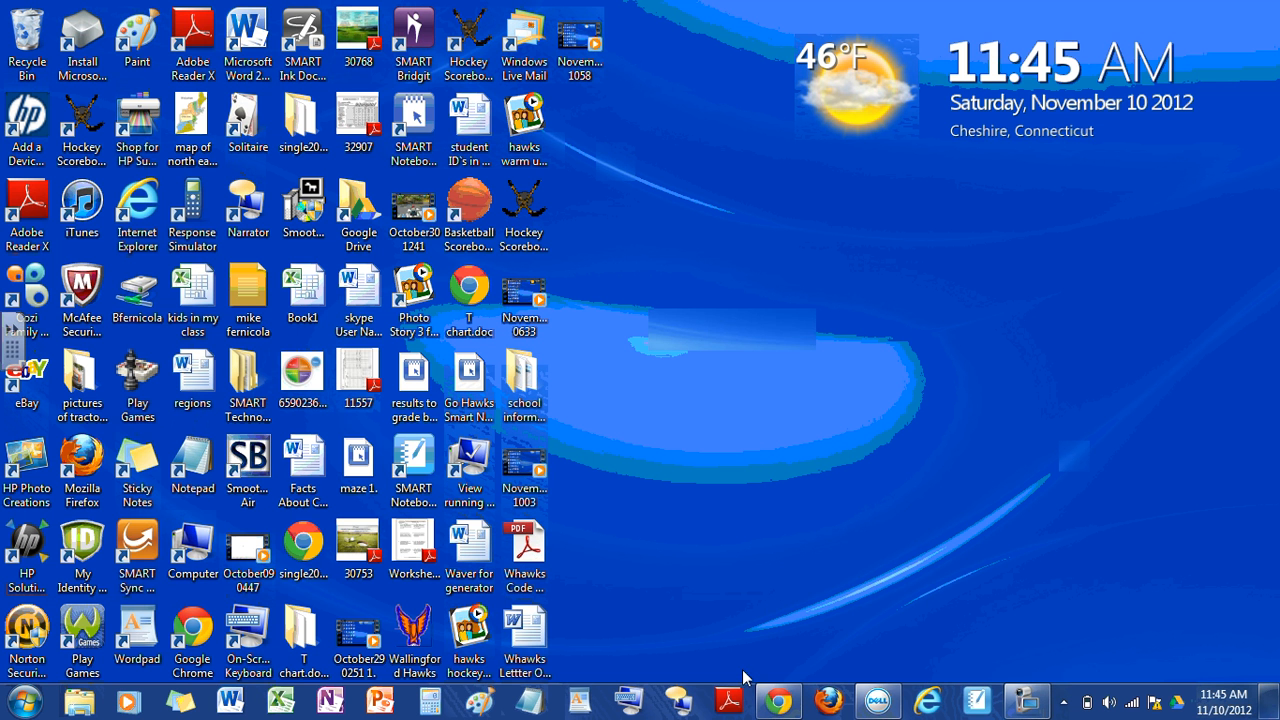
- Launch Google Chrome from the taskbar to a new tab
left_click(778, 700)
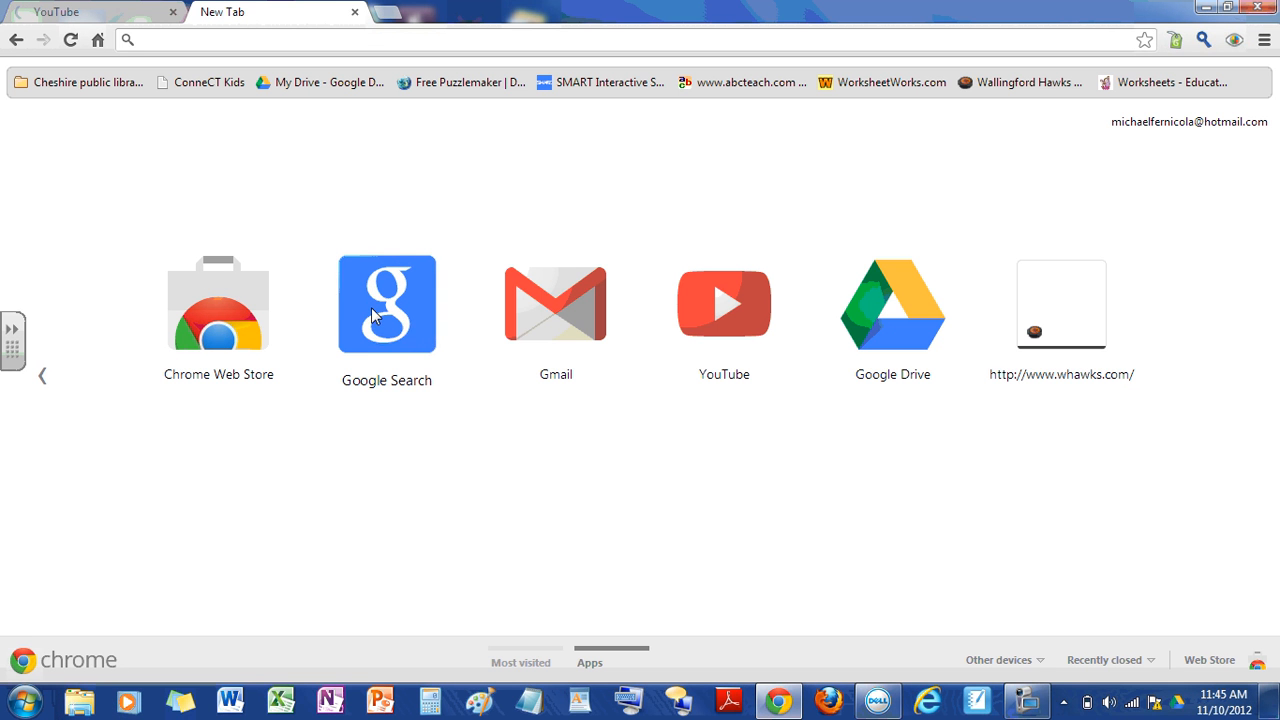
- Search Google for 'Hockey scoreboards for pcs'
left_click(388, 304)
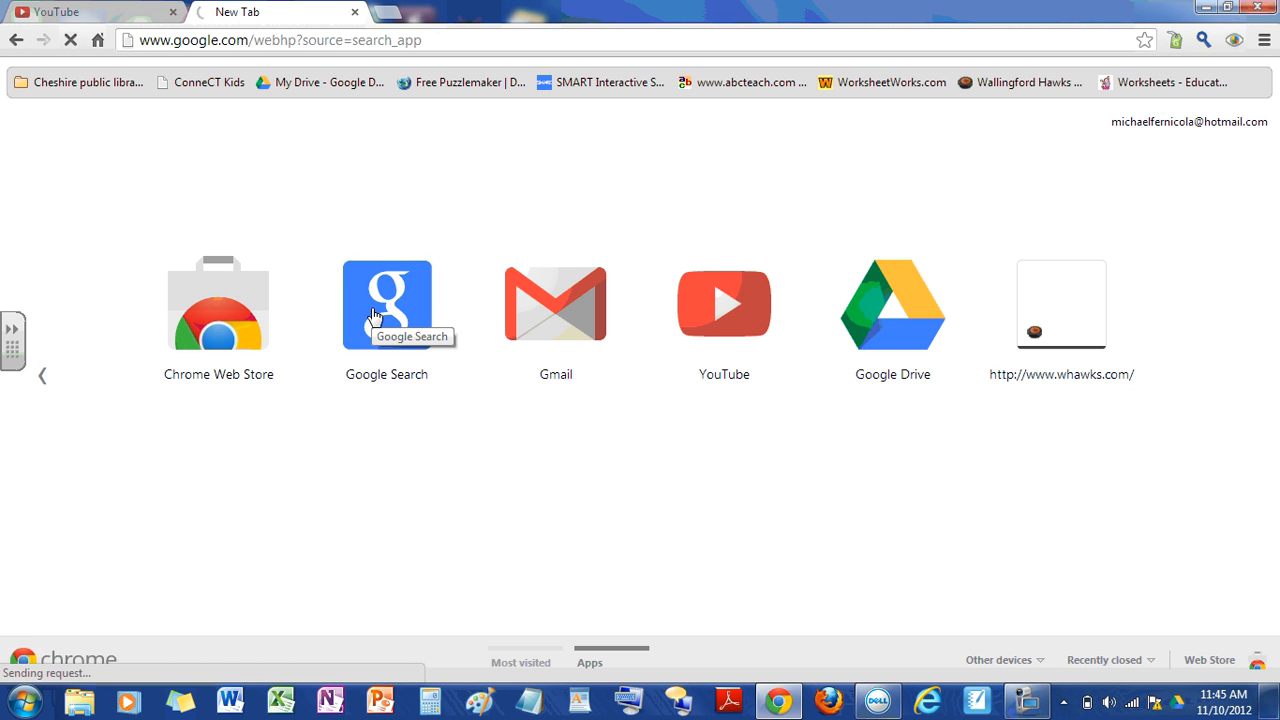
left_click(386, 304)
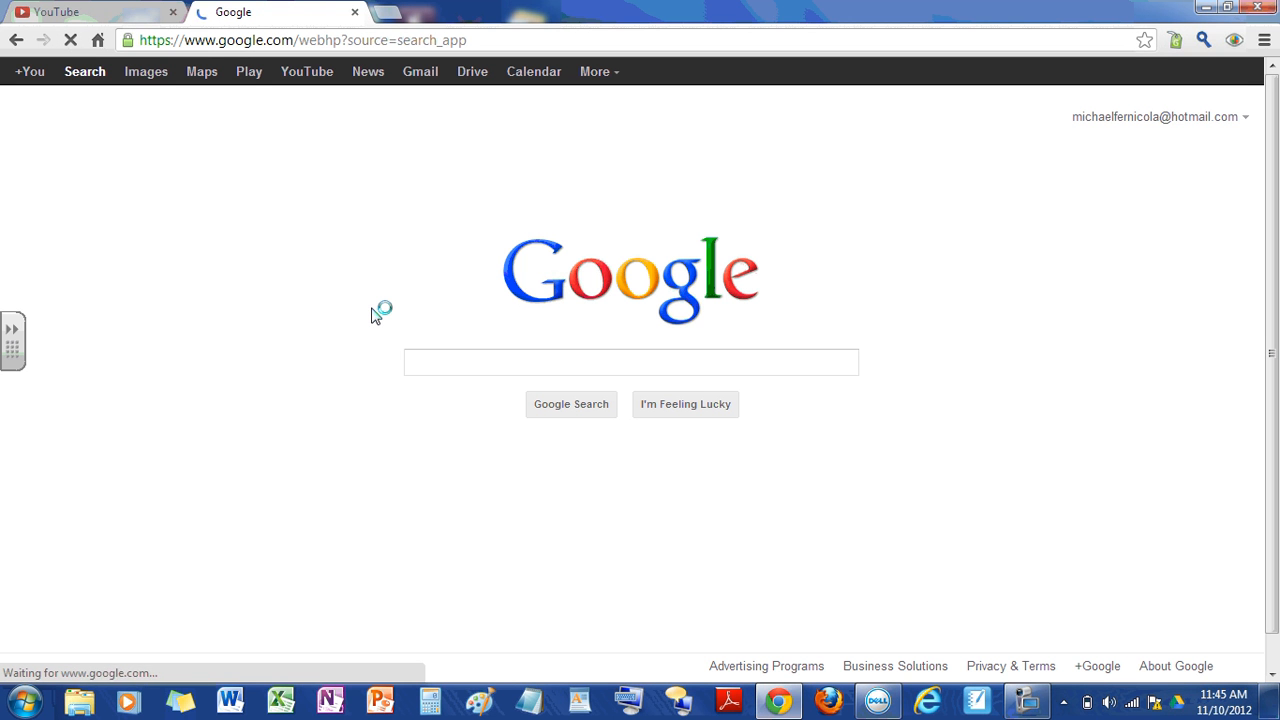
left_click(630, 362)
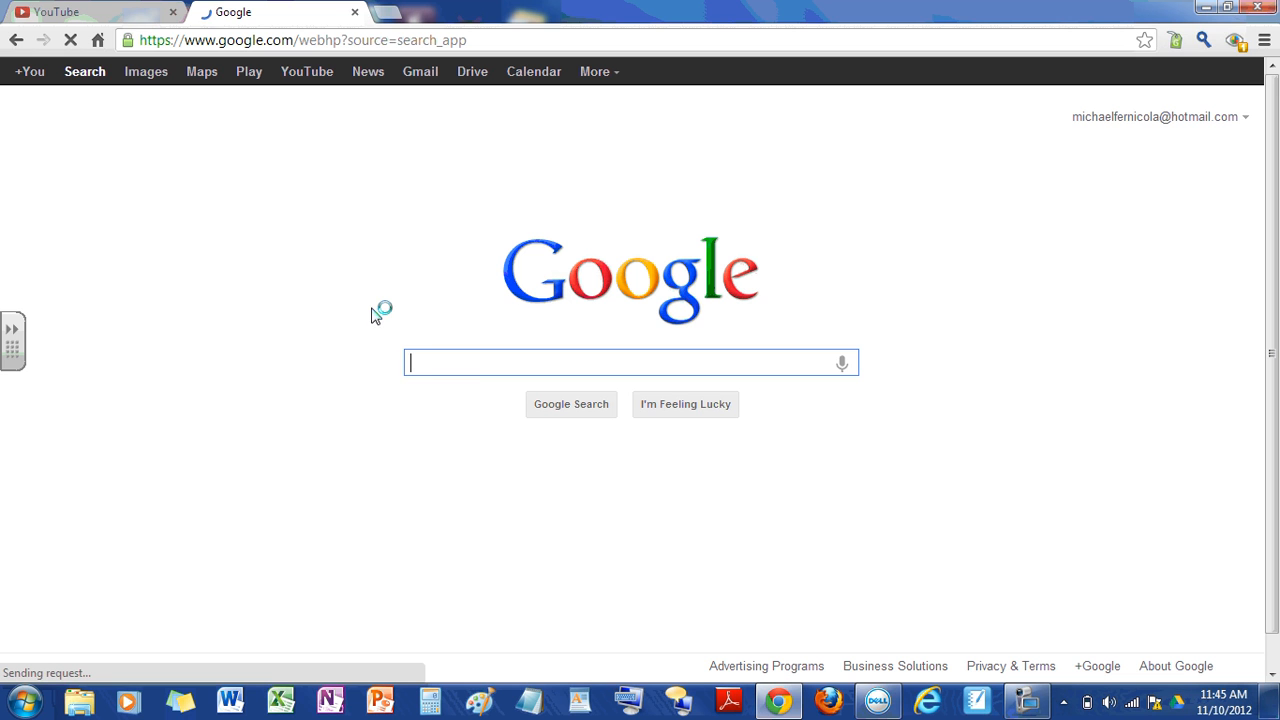
mouse_move(436, 362)
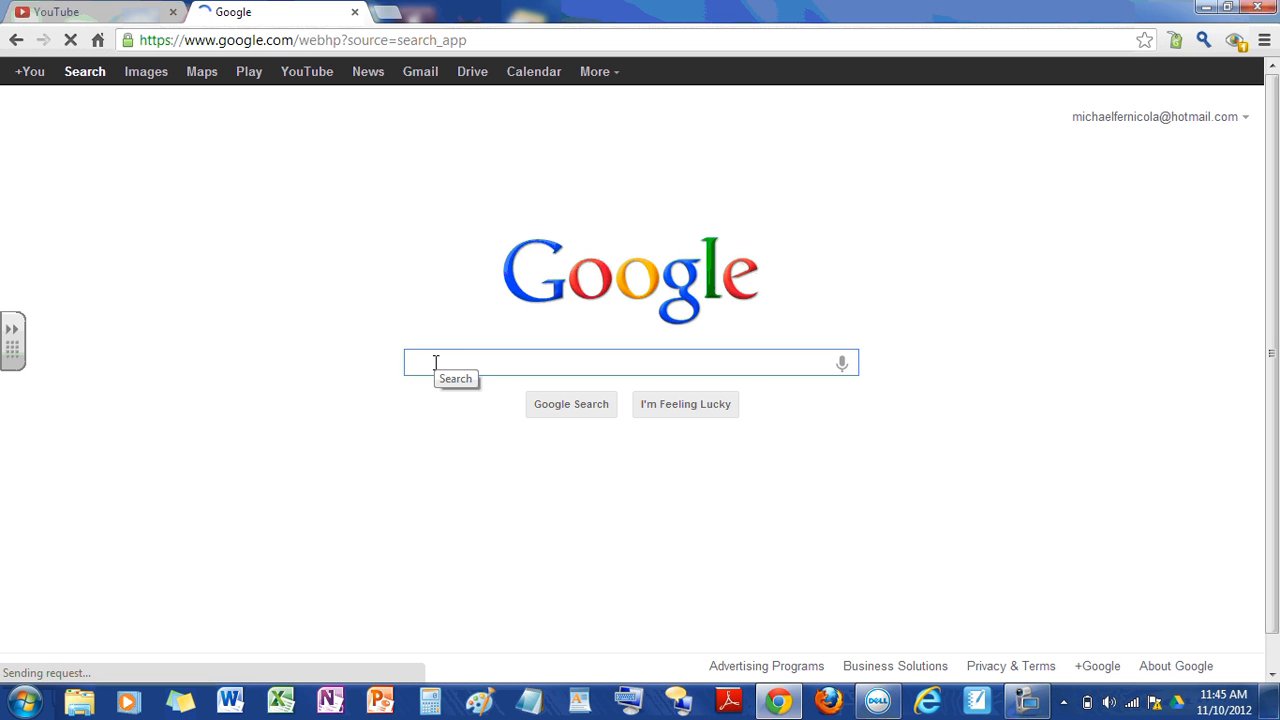
type("Hockey scoreboards for")
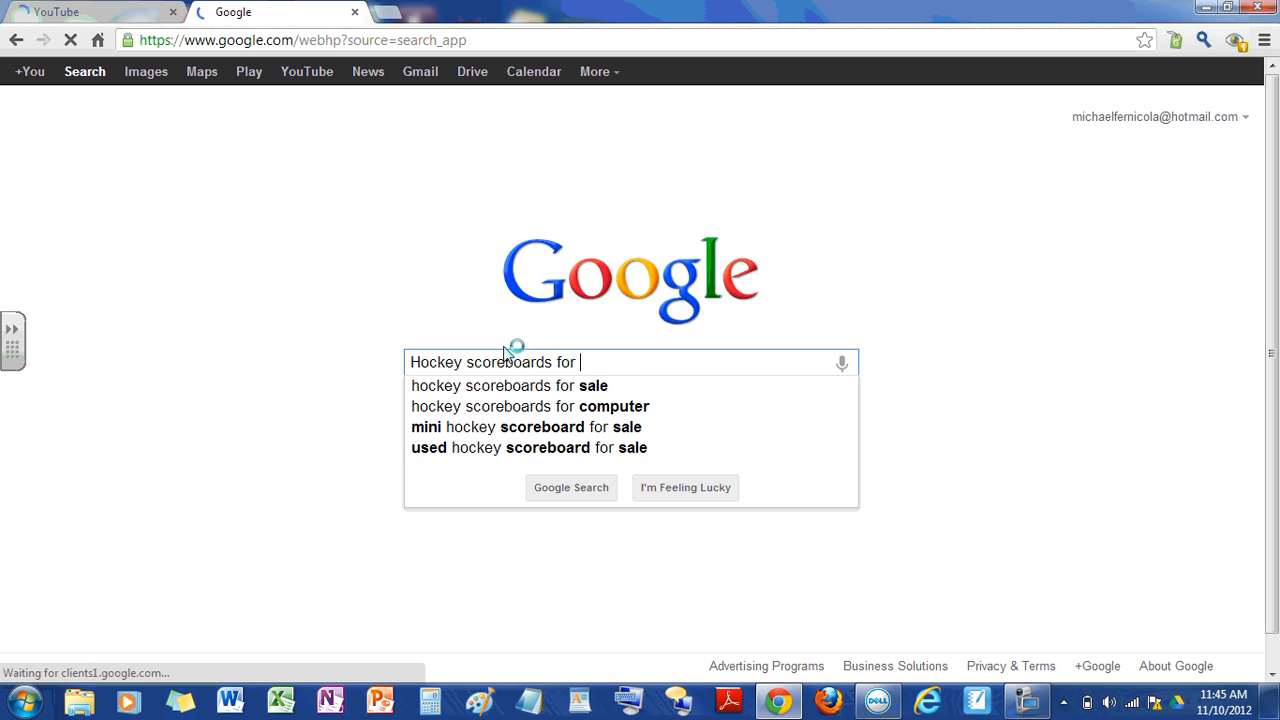
type("pc")
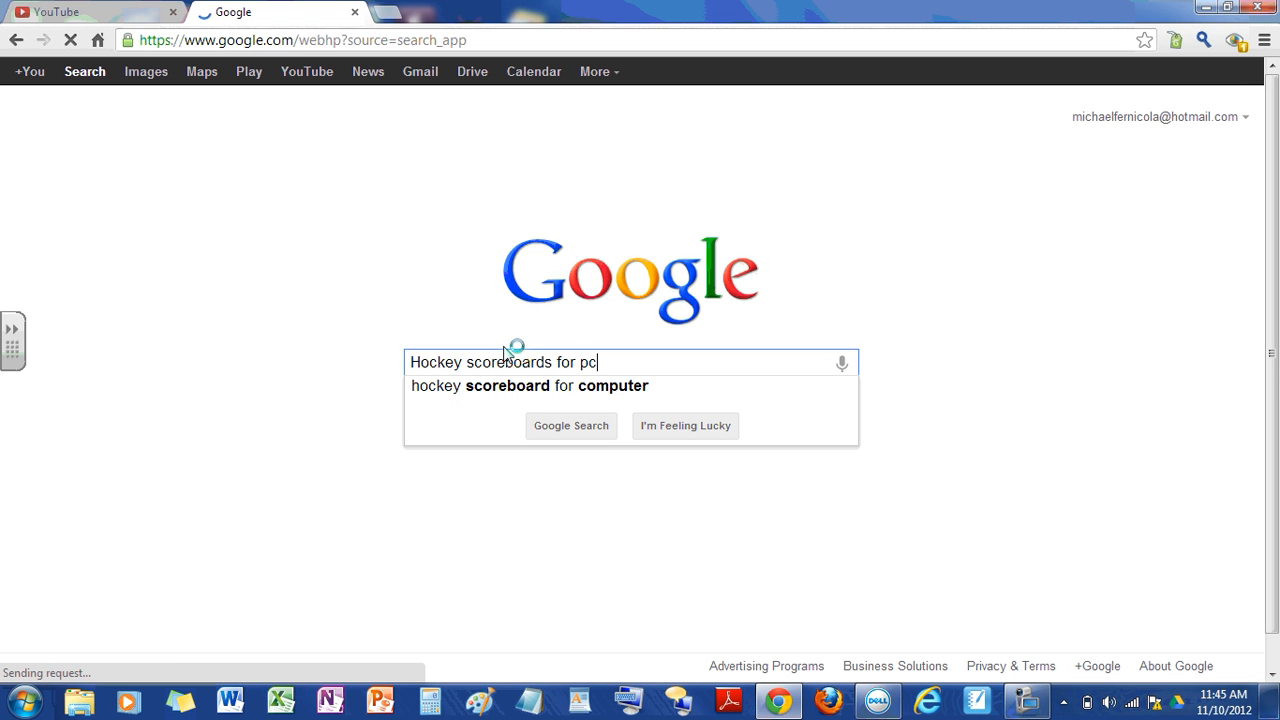
type("s")
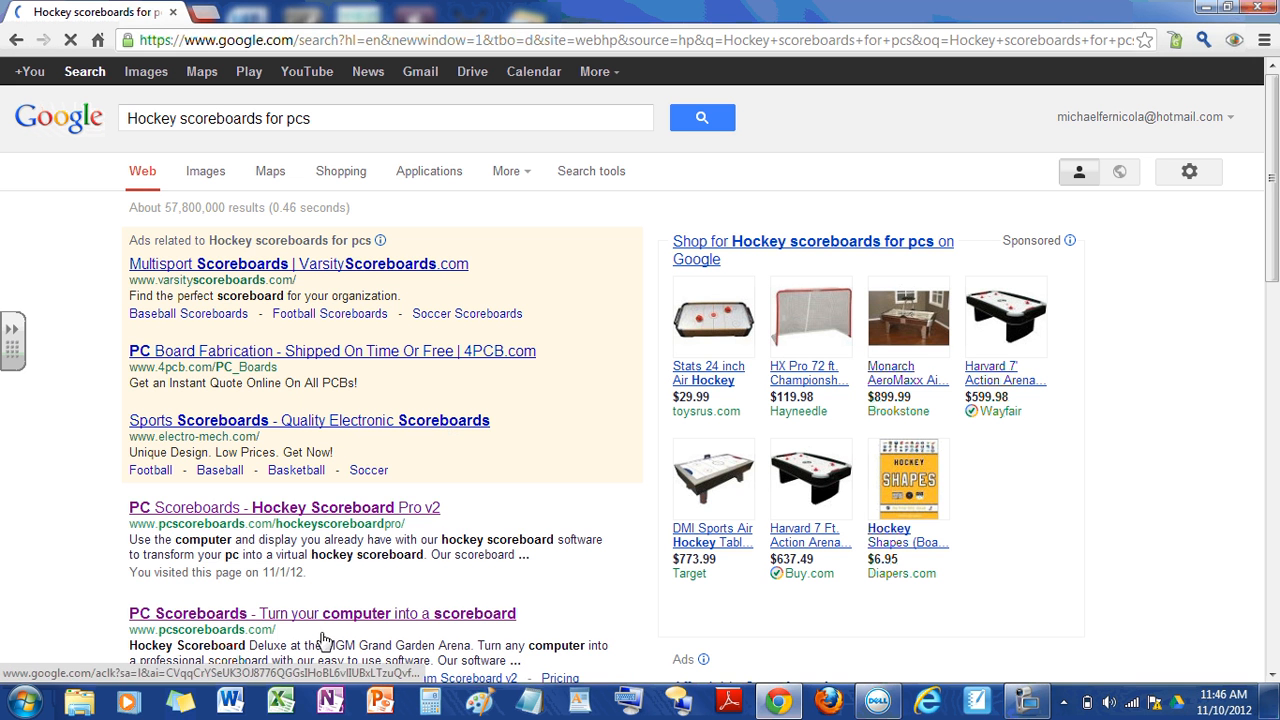
- Open the PC Scoreboards Hockey Scoreboard Pro v2 result and download the HockeyScoreboardPro203 installer
left_click(284, 508)
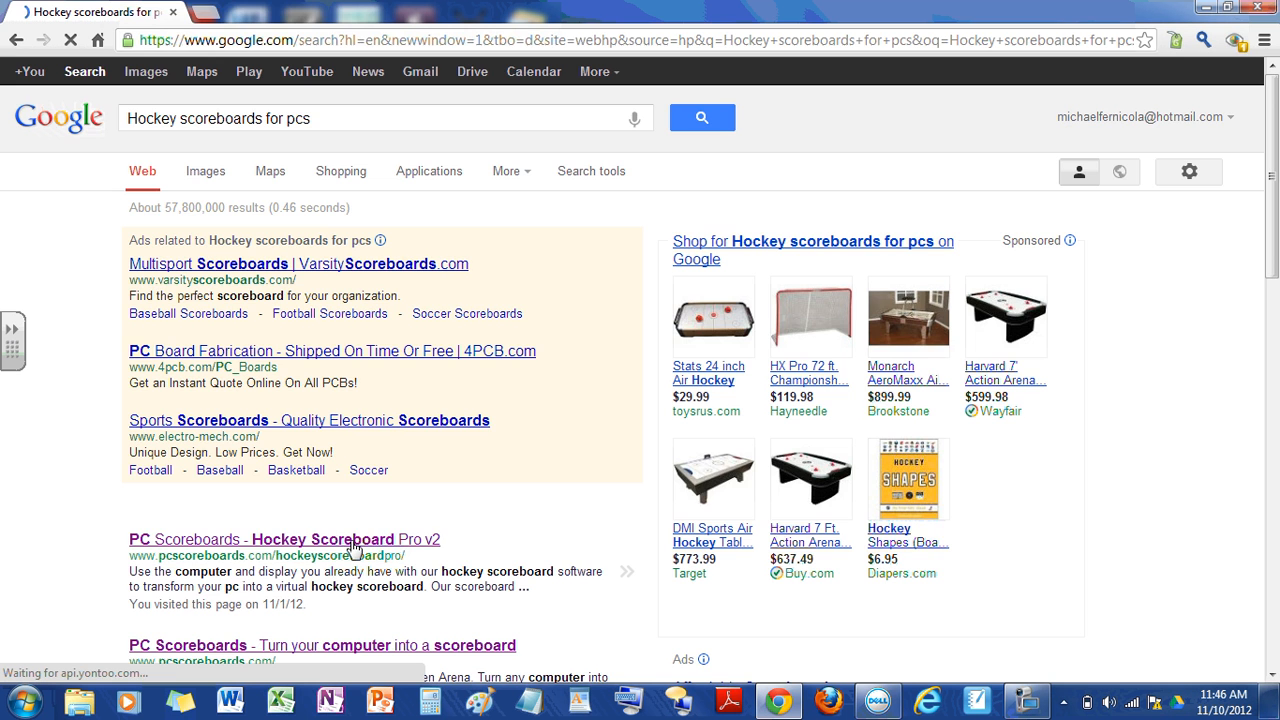
left_click(284, 540)
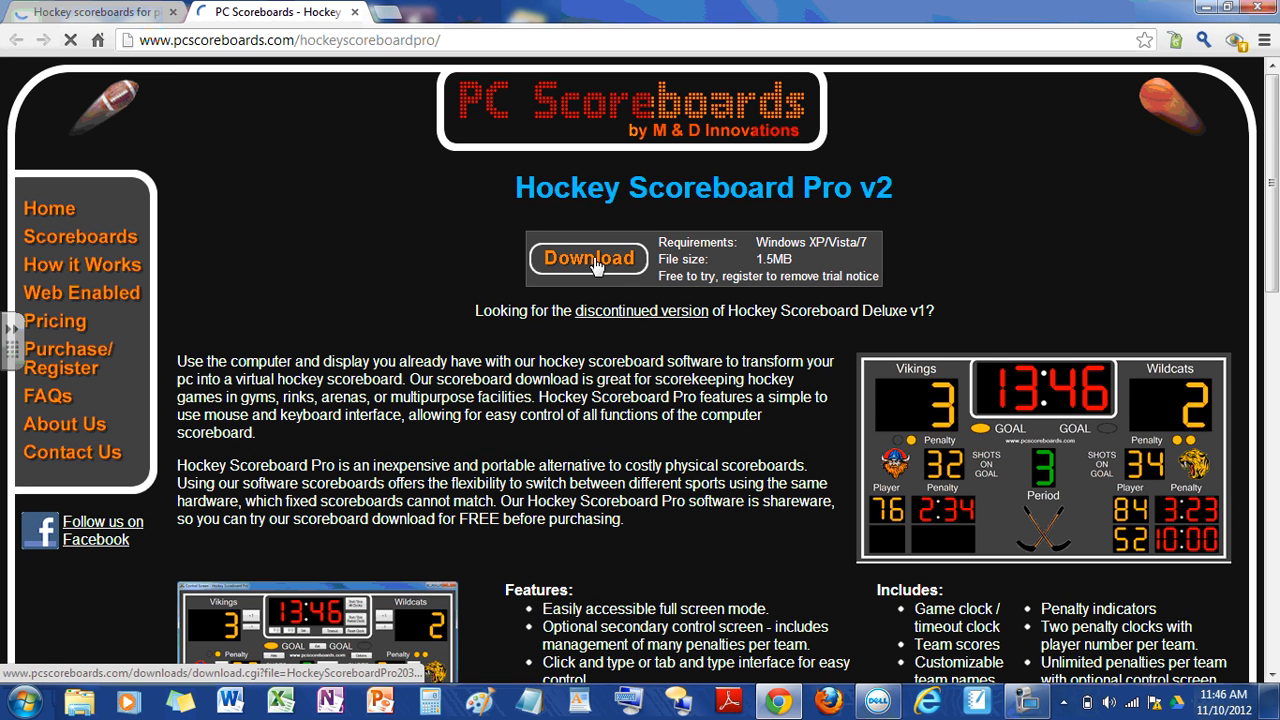
left_click(588, 258)
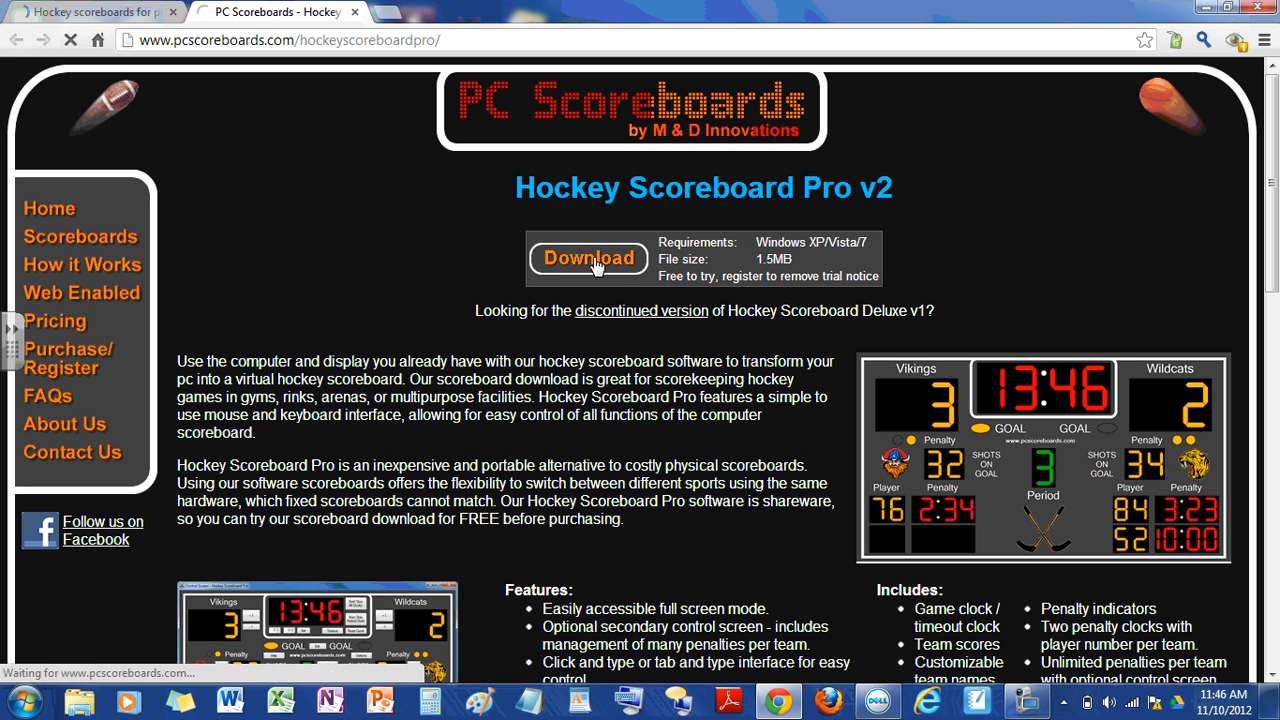
left_click(588, 258)
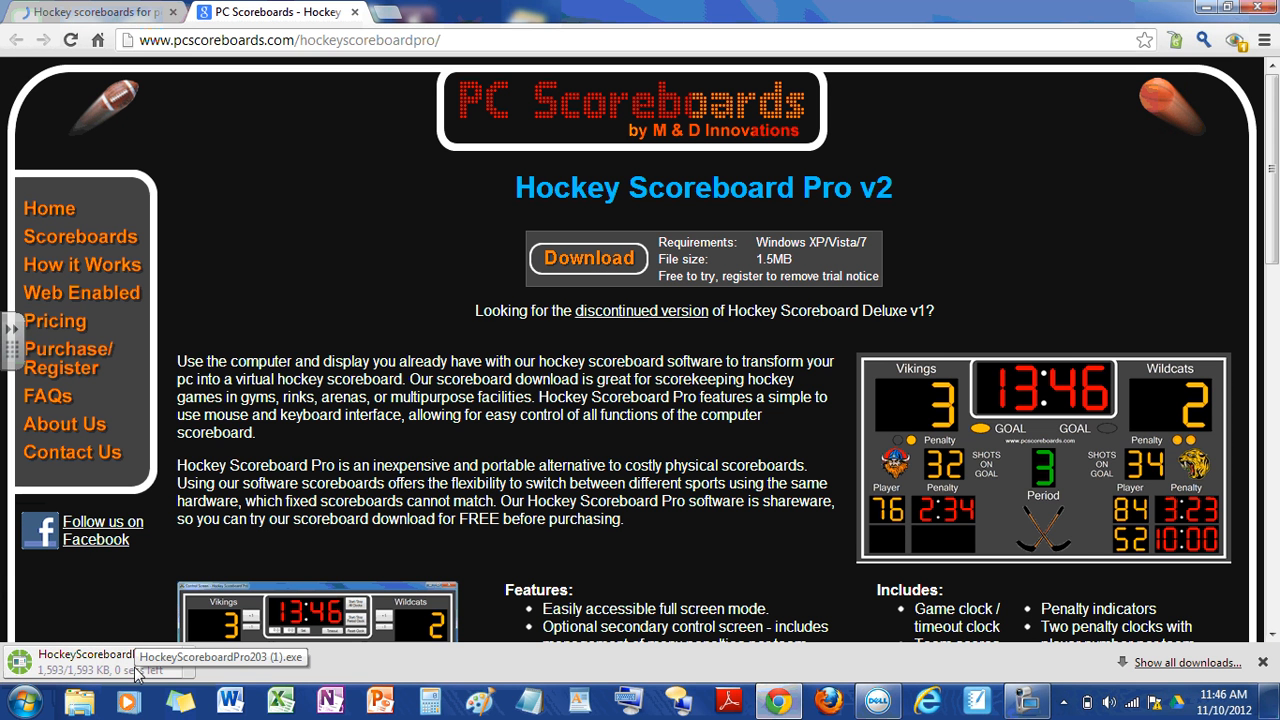
- Run the downloaded installer .exe, allowing it past the security warning
left_click(84, 658)
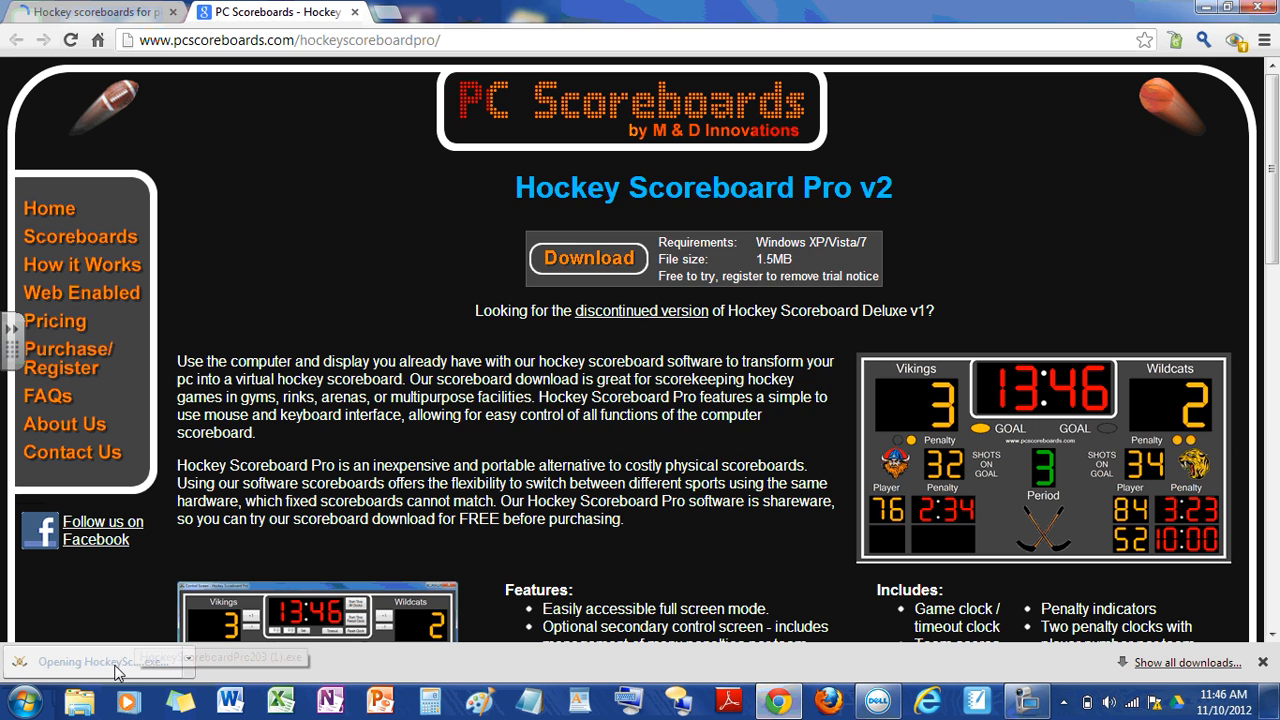
left_click(84, 662)
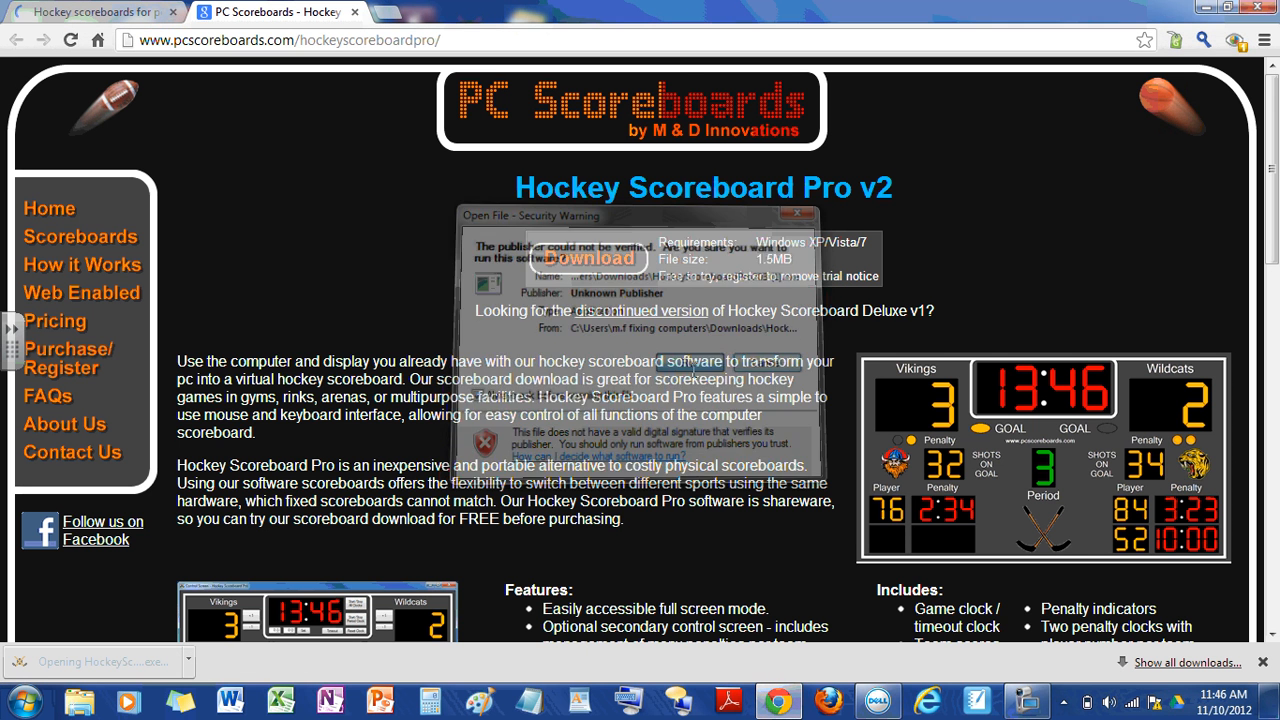
left_click(690, 364)
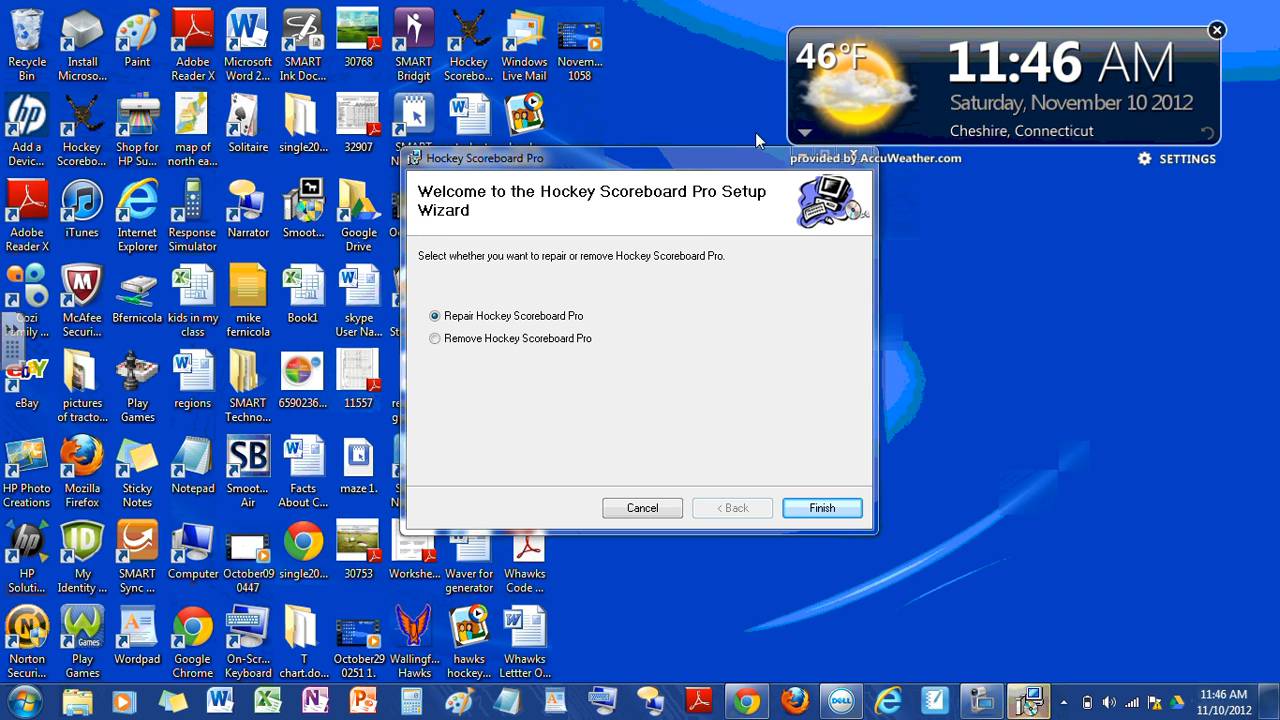
- Cancel the setup wizard, confirm exiting and close the Installation Interrupted notice
left_click(642, 508)
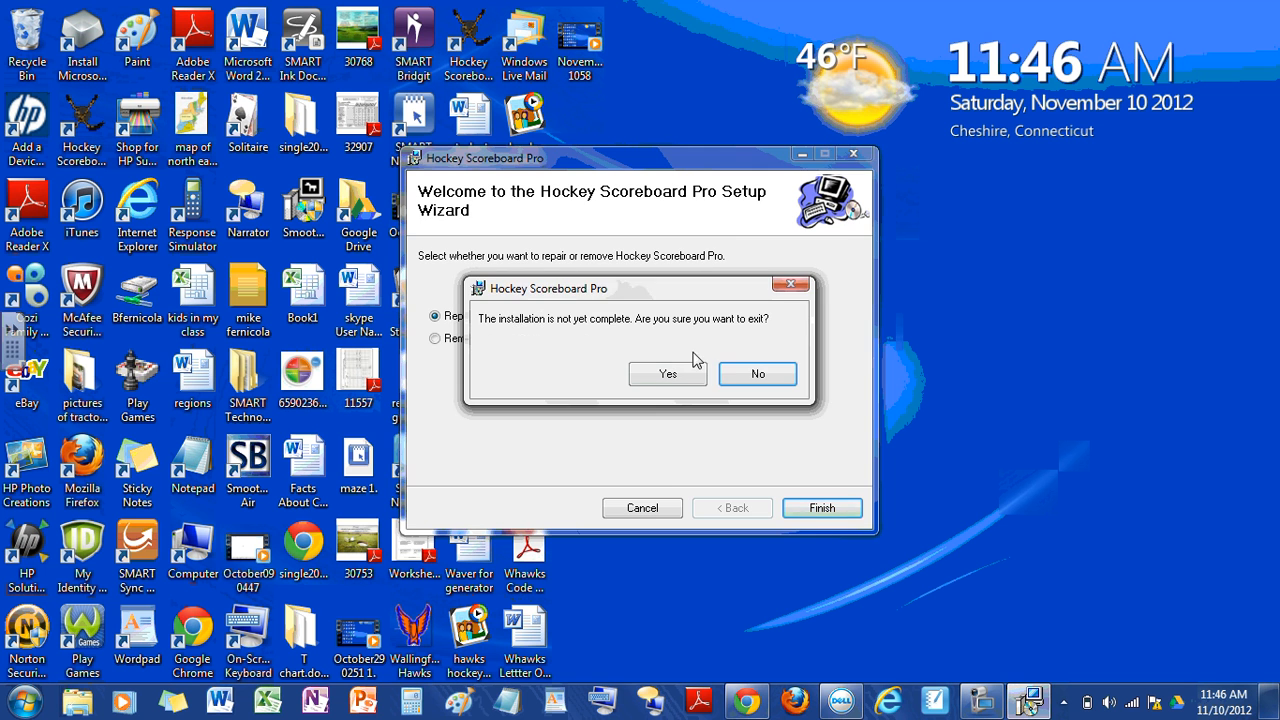
left_click(668, 374)
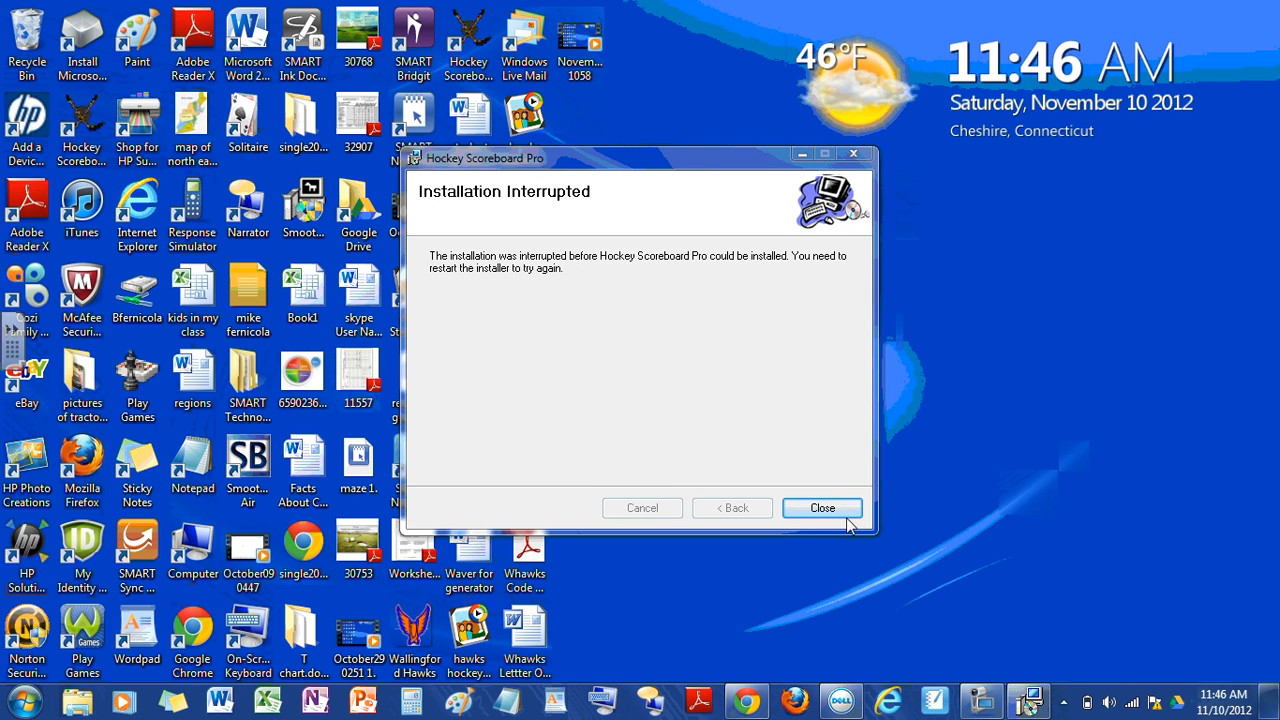
left_click(820, 508)
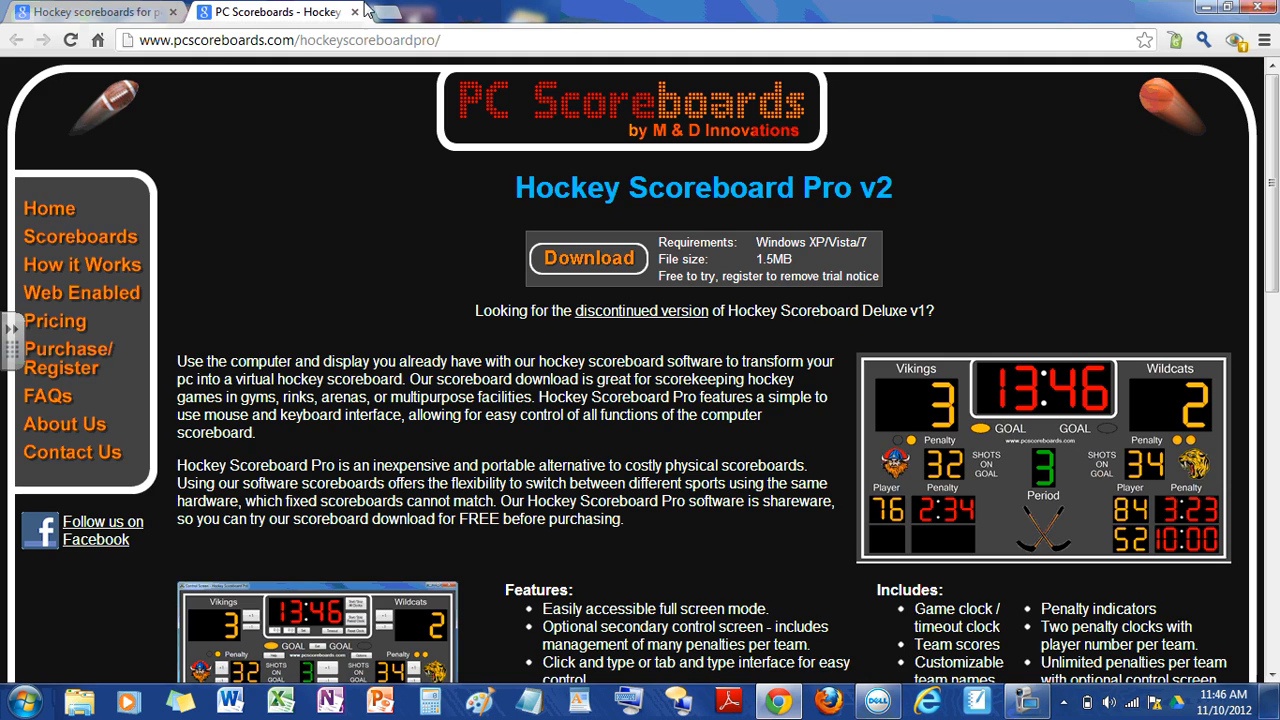
left_click(90, 12)
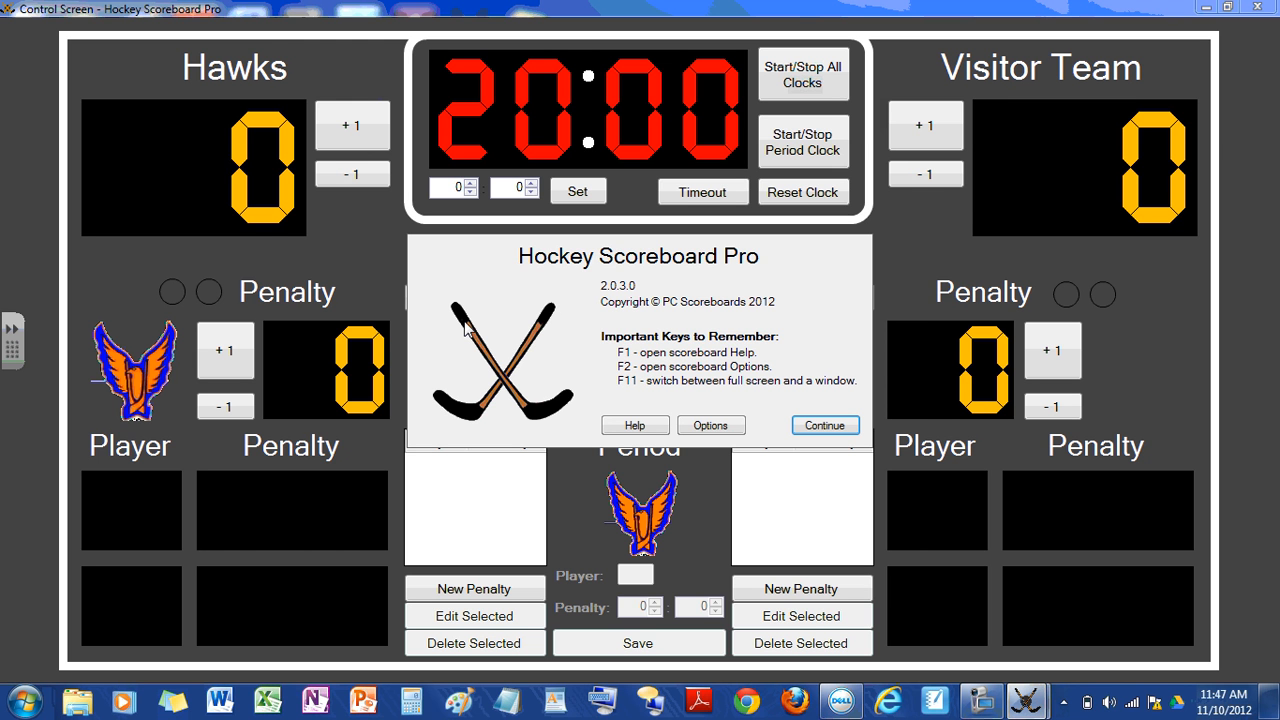
- Continue past the startup About notice into the scoreboard control screen
left_click(824, 424)
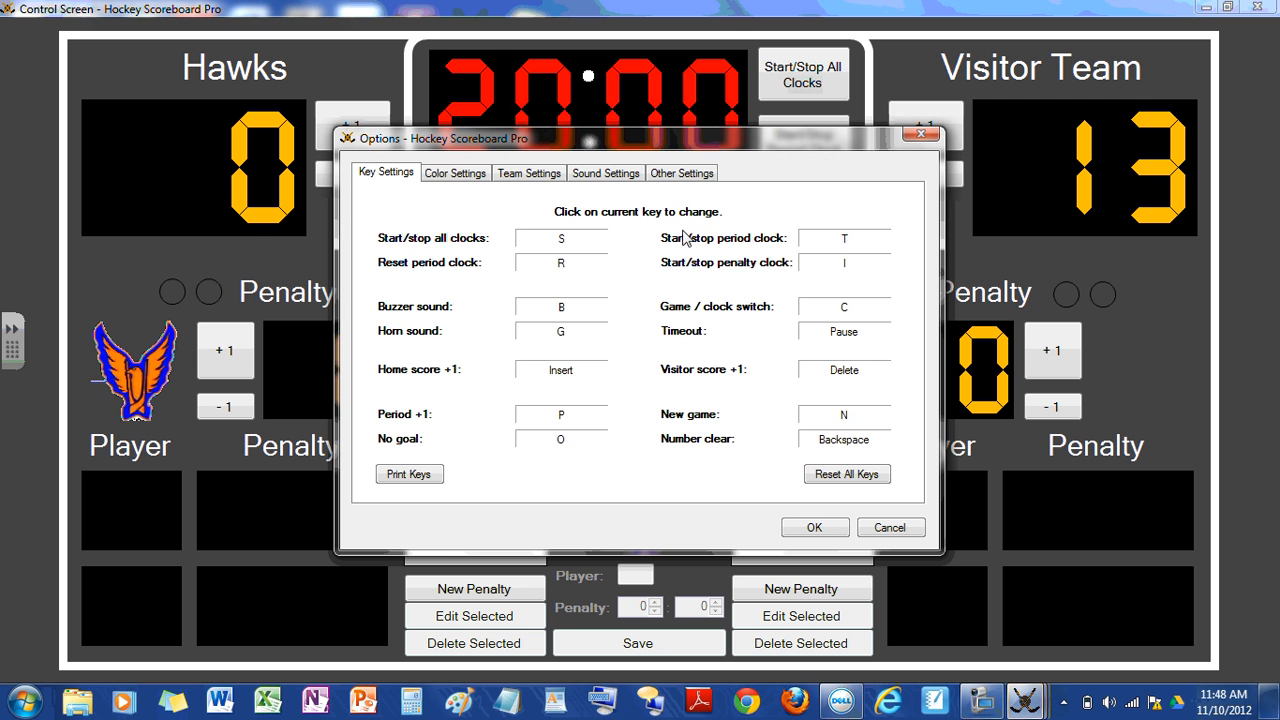
- Close Options and start the one-minute game clock counting down
left_click(680, 172)
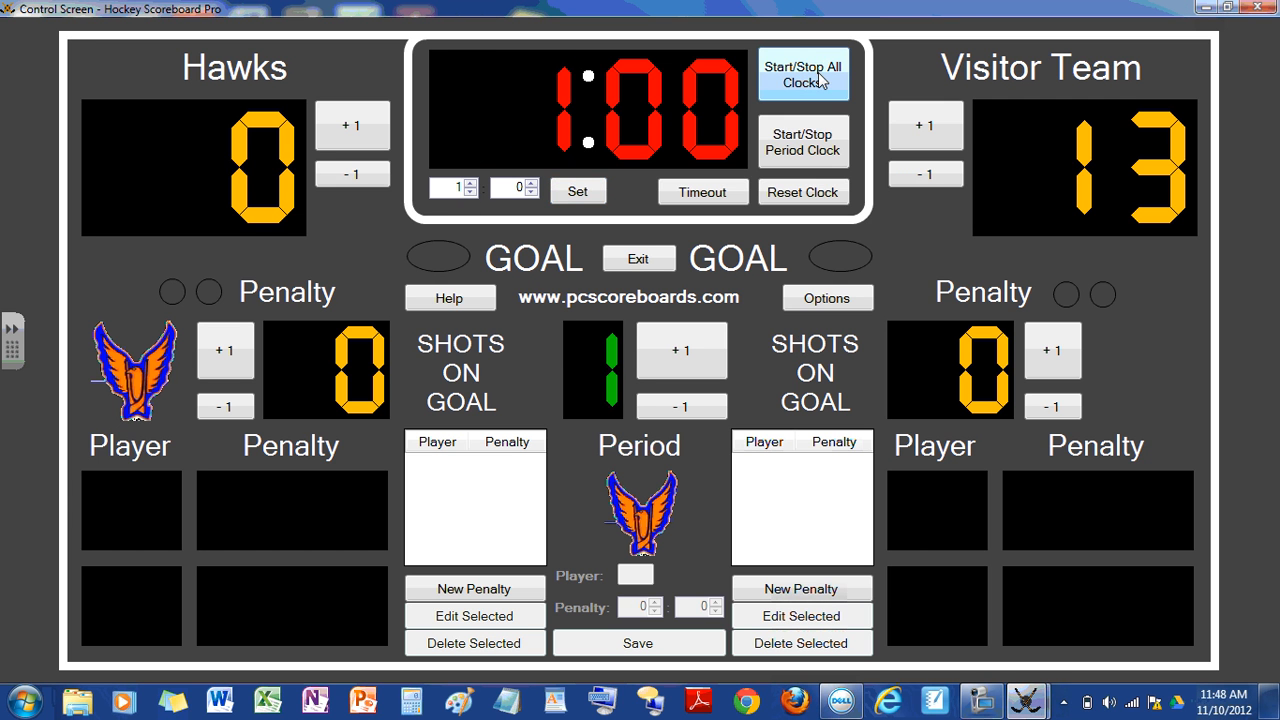
left_click(924, 172)
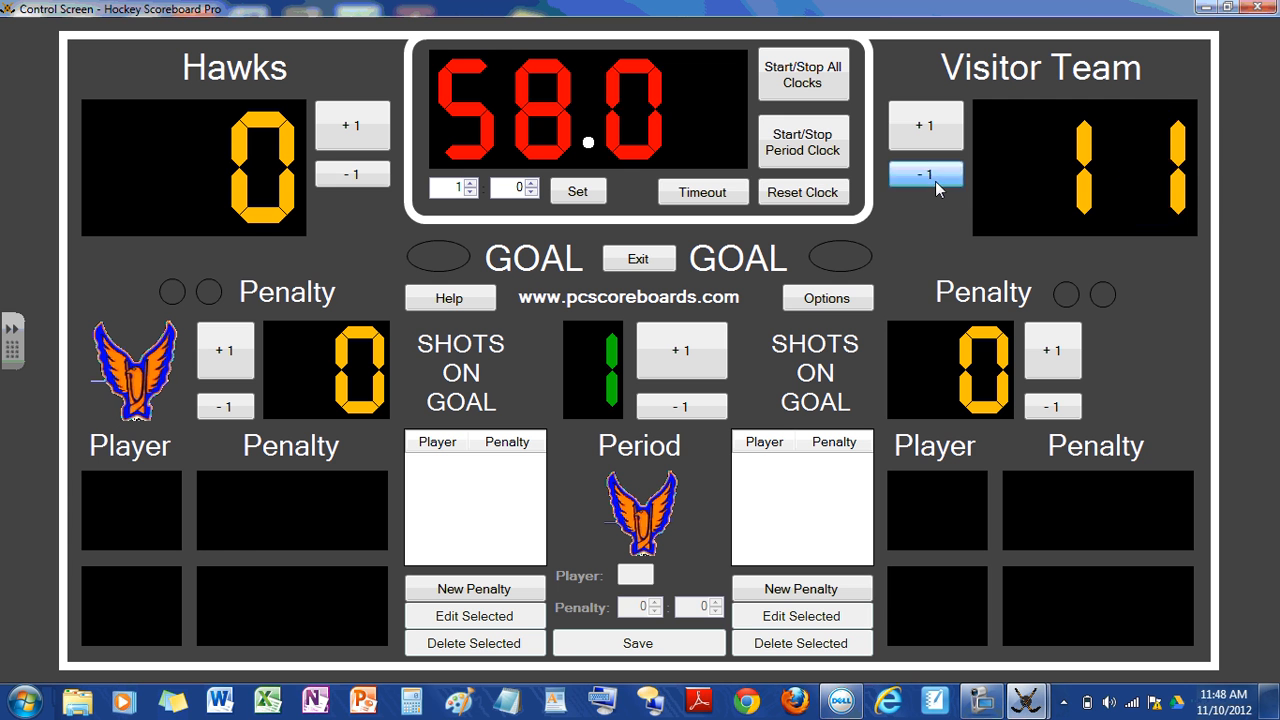